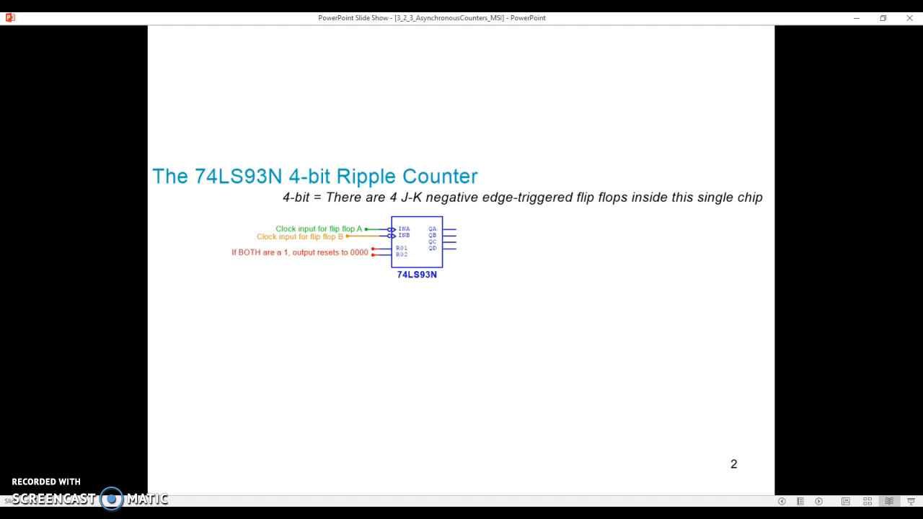
# Advance the slideshow to the 74LS74N four-flip-flop ripple counter circuit slide
pyautogui.press('right')
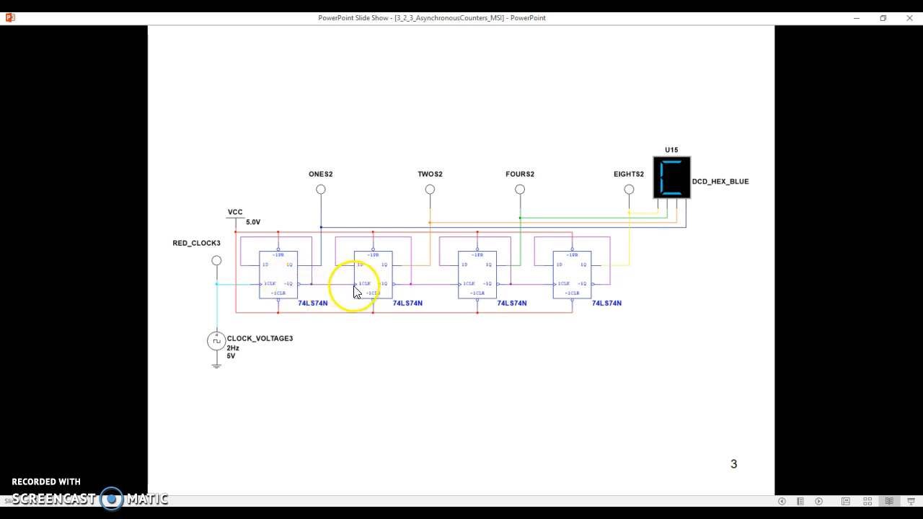
pyautogui.moveTo(392, 292)
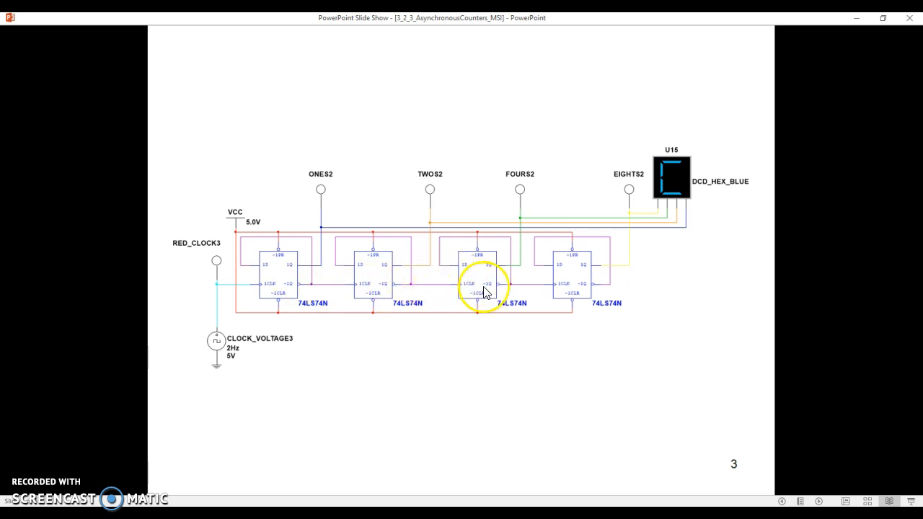
pyautogui.moveTo(554, 291)
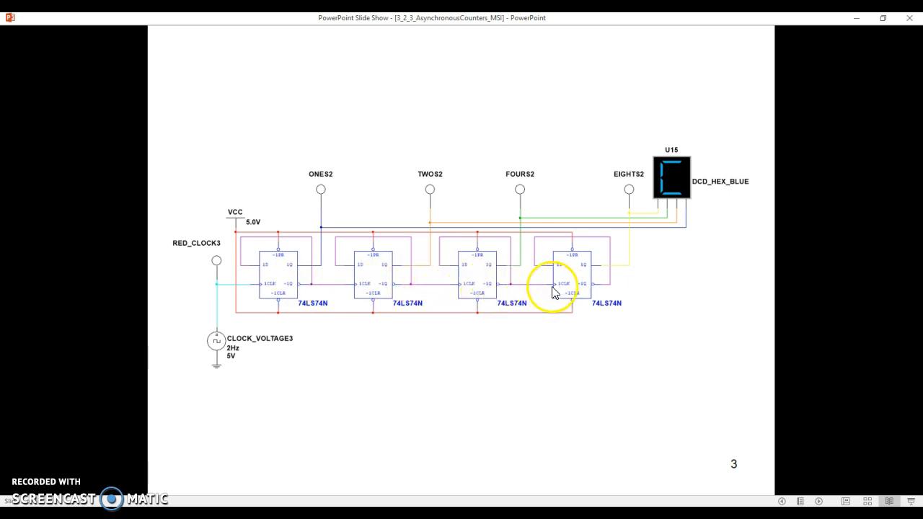
pyautogui.moveTo(591, 296)
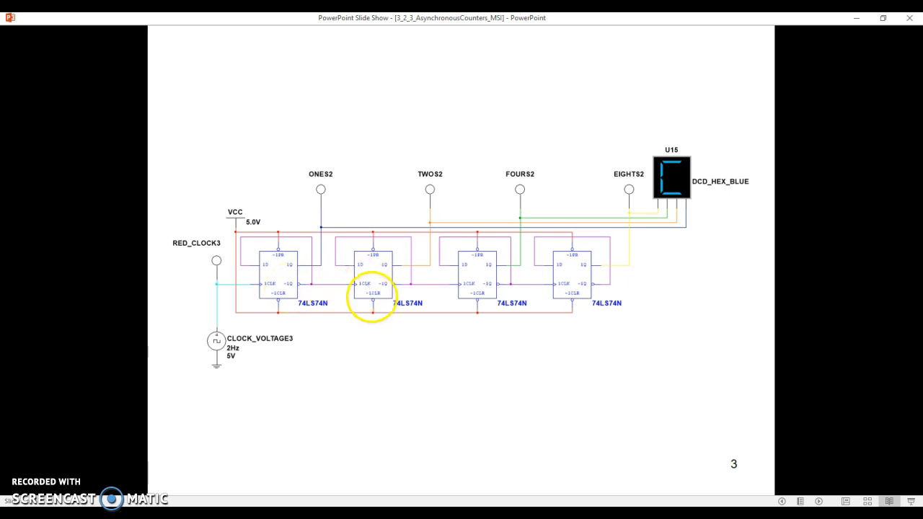
pyautogui.press('right')
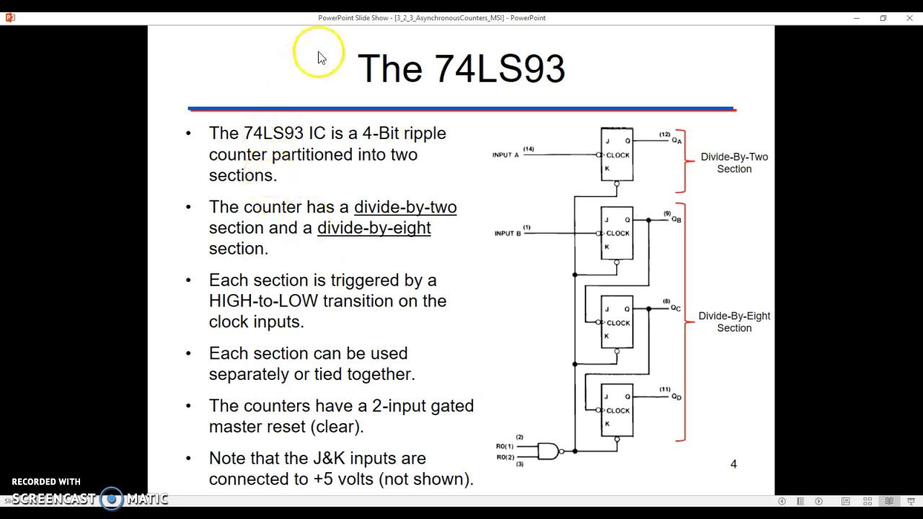
pyautogui.moveTo(535, 153)
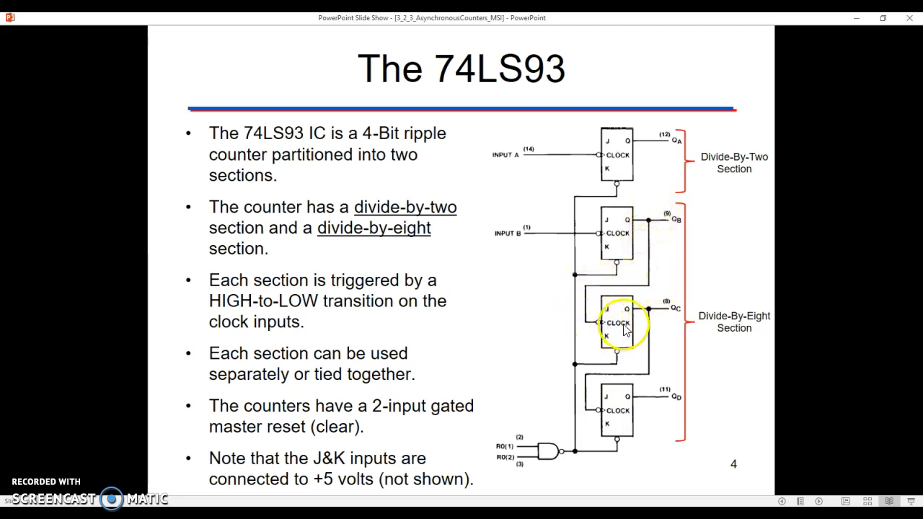
pyautogui.moveTo(580, 404)
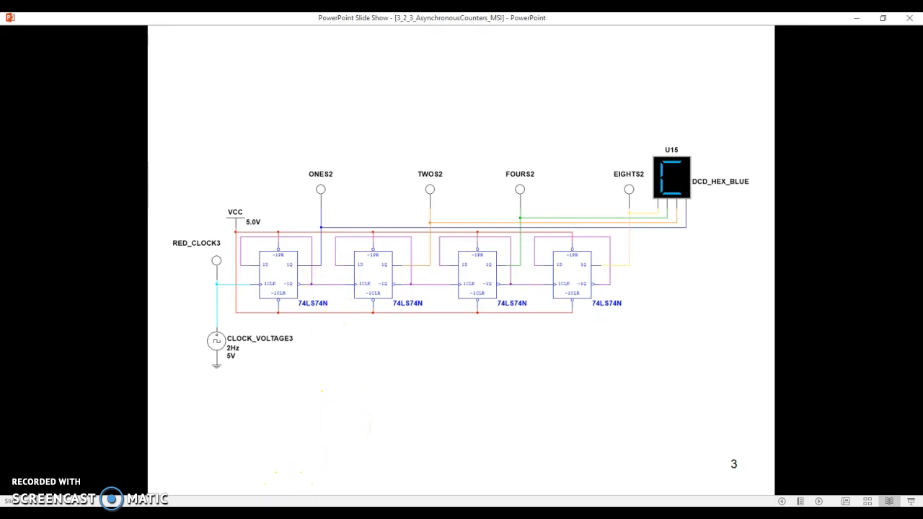
# Advance to the slide describing the 74LS93's divide-by-two and divide-by-eight sections
pyautogui.press('right')
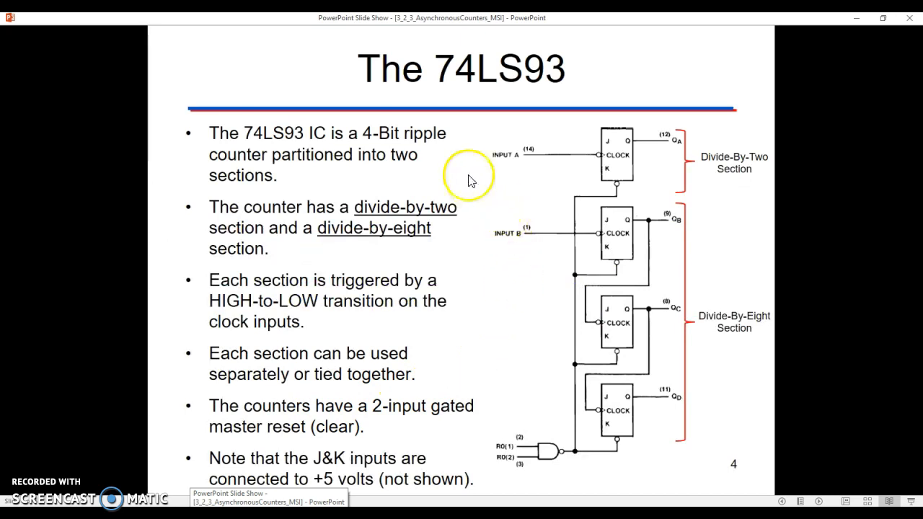
pyautogui.moveTo(611, 156)
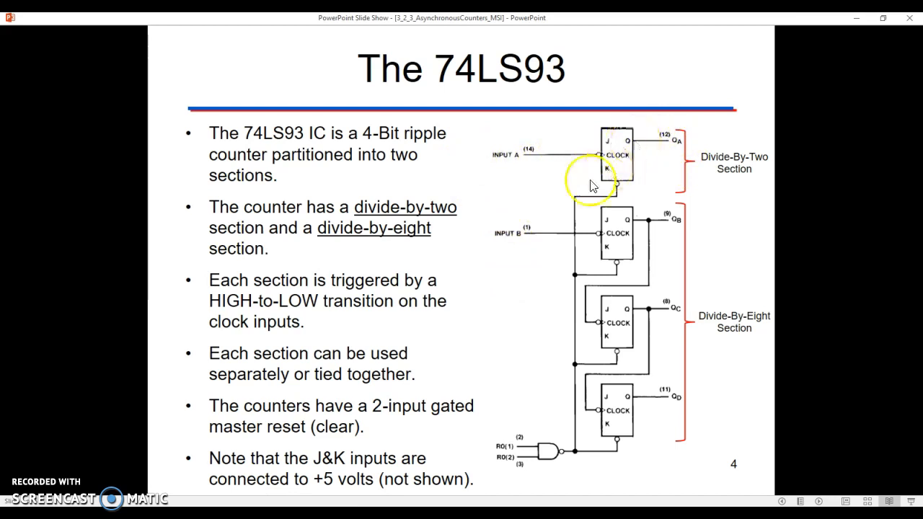
pyautogui.moveTo(623, 232)
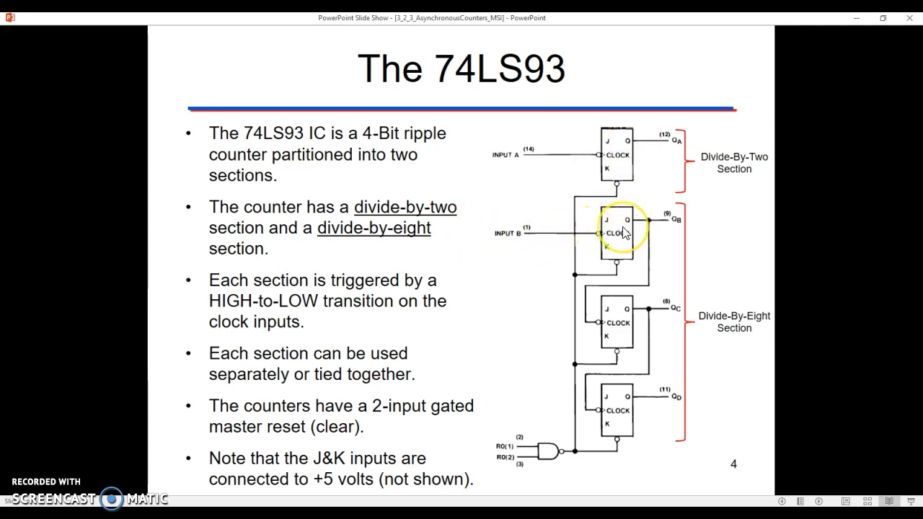
pyautogui.moveTo(617, 418)
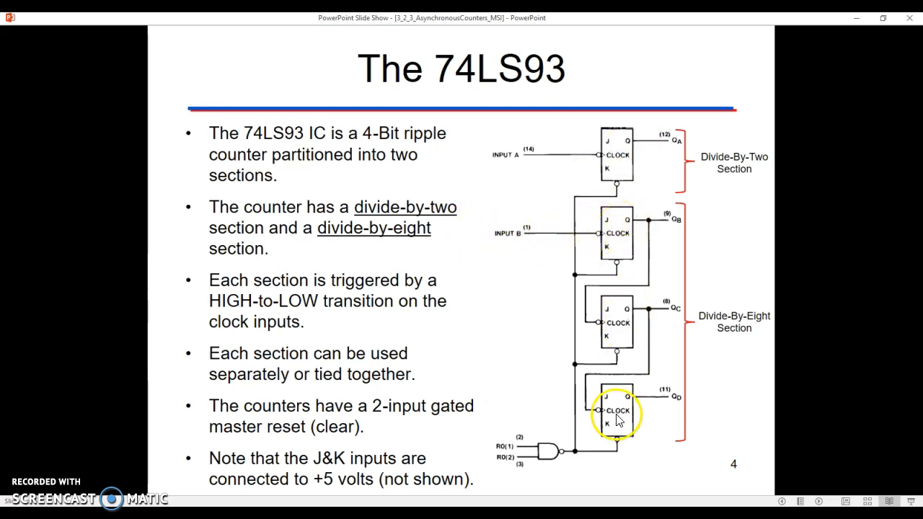
pyautogui.moveTo(582, 331)
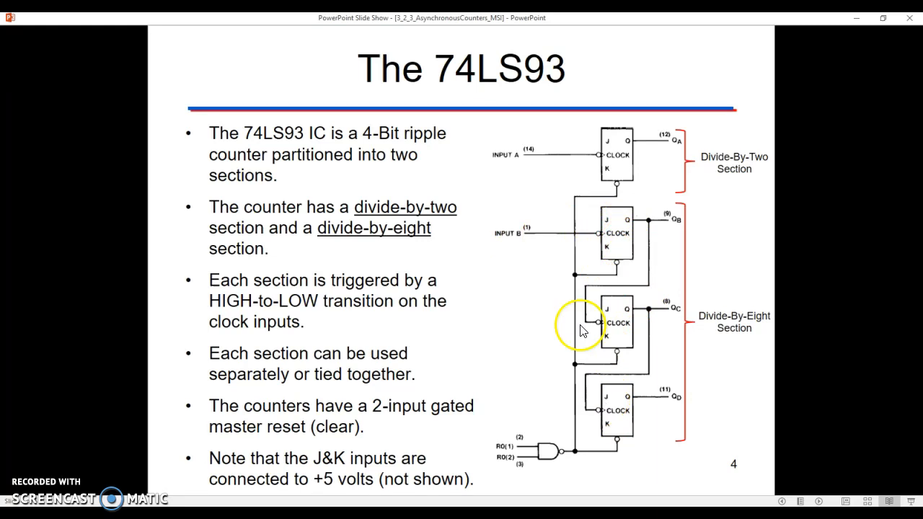
pyautogui.moveTo(627, 244)
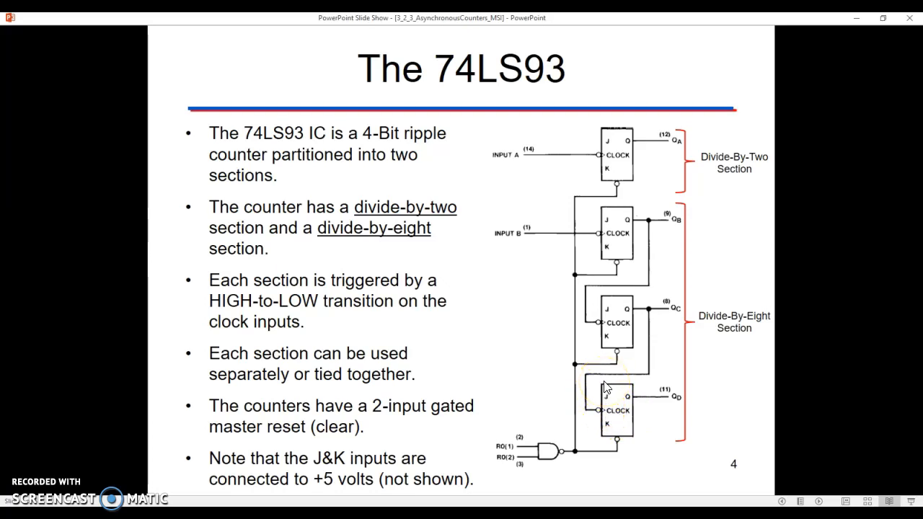
pyautogui.moveTo(435, 361)
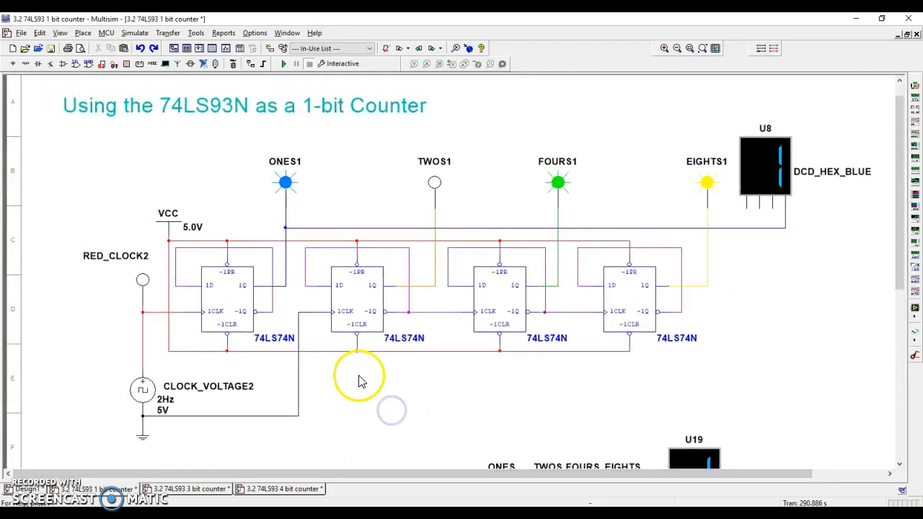
pyautogui.click(282, 63)
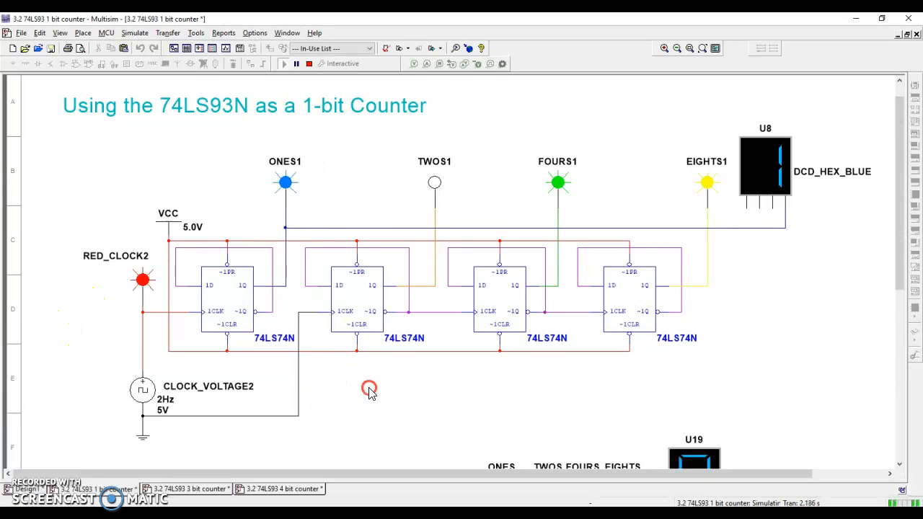
pyautogui.scroll(-3)
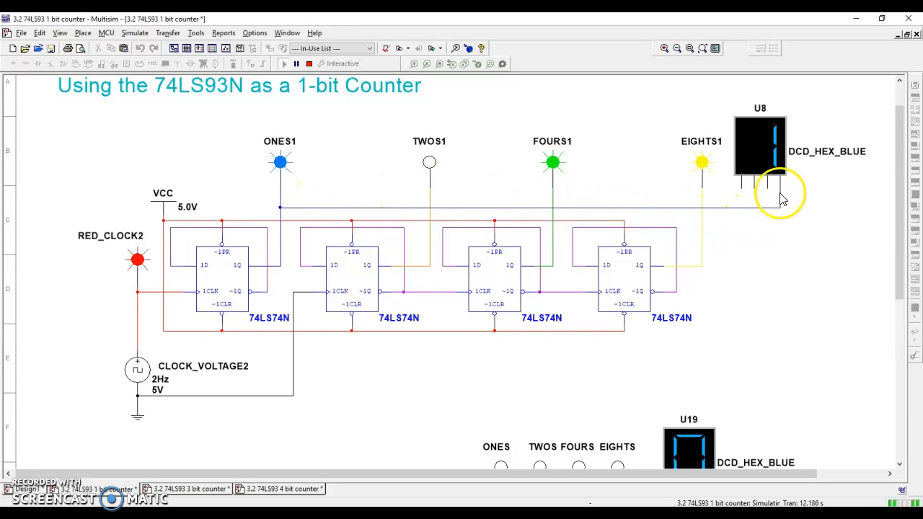
pyautogui.moveTo(303, 209)
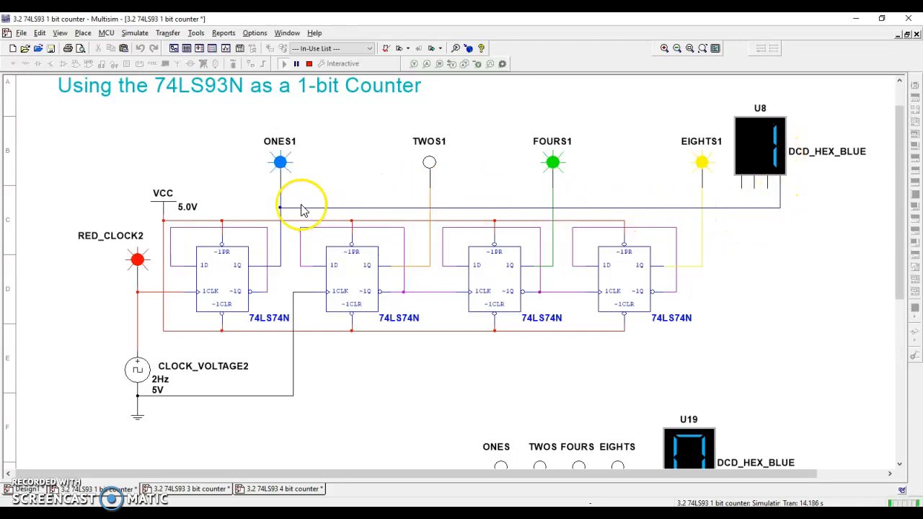
pyautogui.moveTo(747, 189)
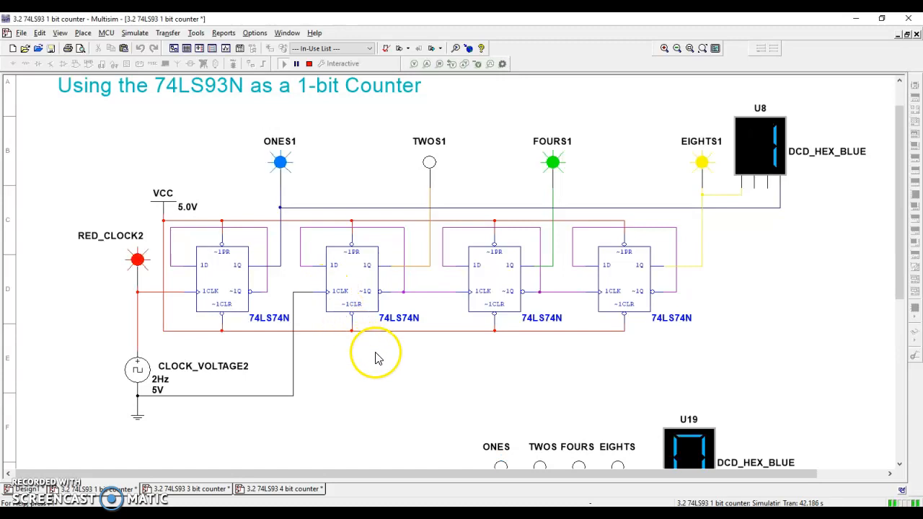
# Scroll the schematic down to the 74LS93N circuit with its ONES–EIGHTS outputs and hex display
pyautogui.scroll(-3)
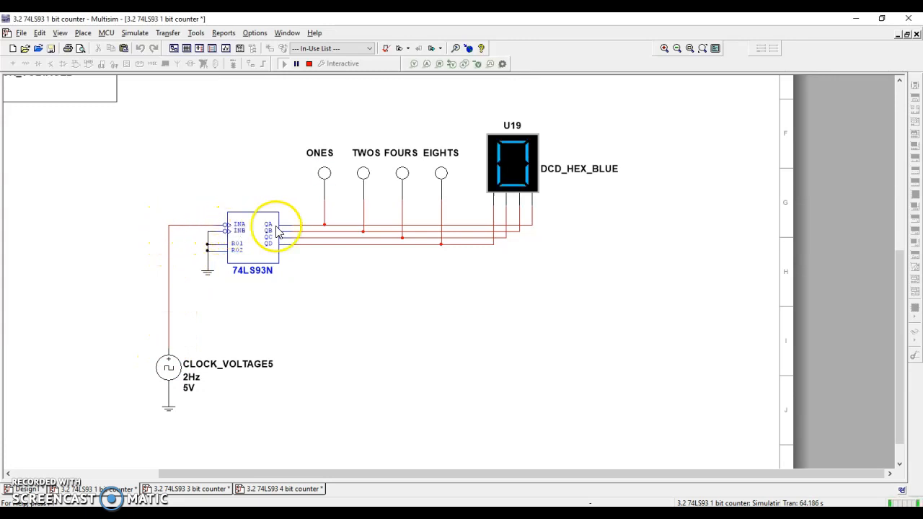
pyautogui.moveTo(306, 229)
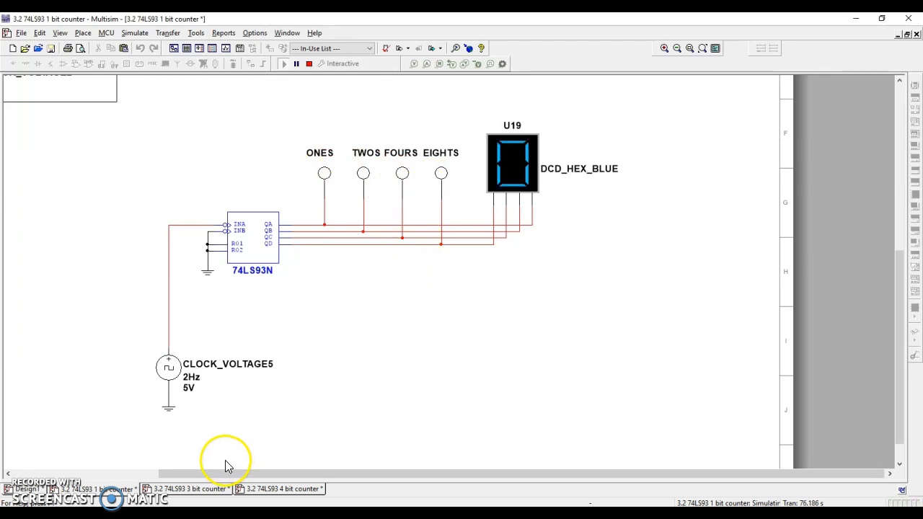
# Switch to the '3.2 74LS93 3 bit counter' design and run its simulation
pyautogui.click(190, 489)
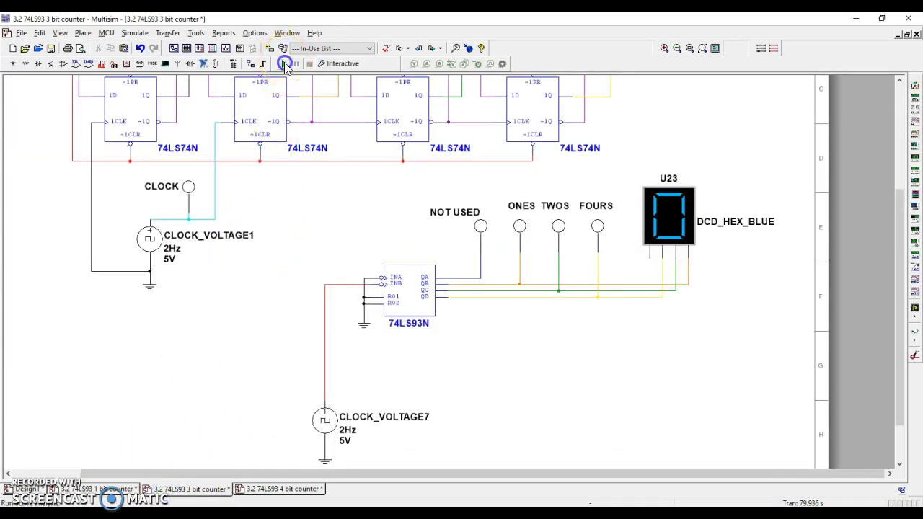
pyautogui.click(284, 64)
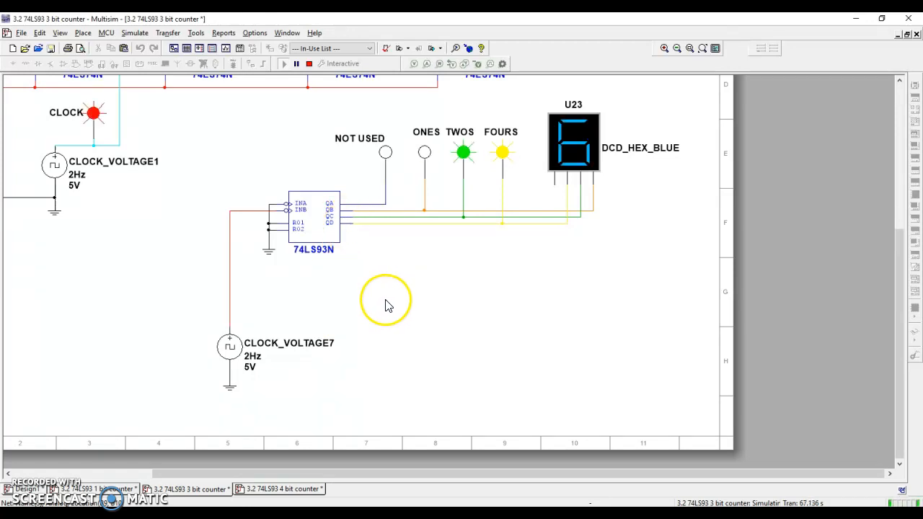
pyautogui.moveTo(224, 260)
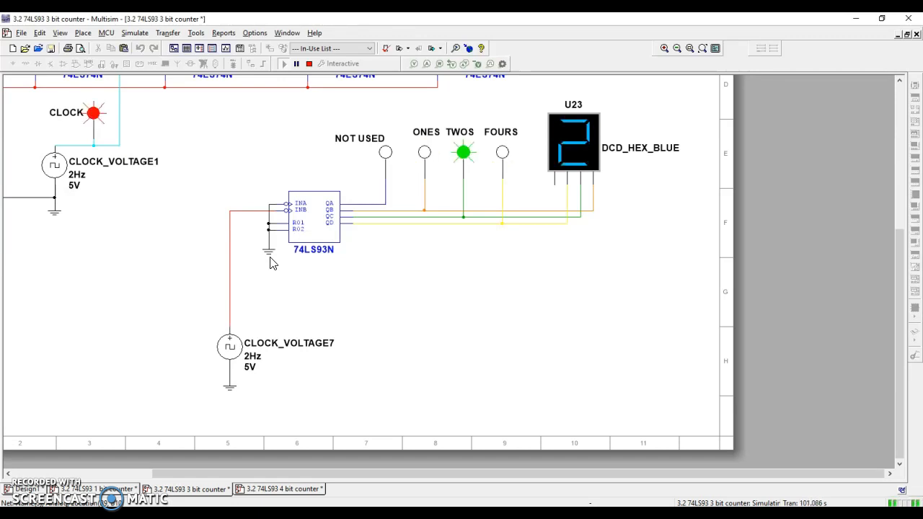
# Switch to the '3.2 74LS93 4 bit counter' design and run its simulation
pyautogui.click(285, 489)
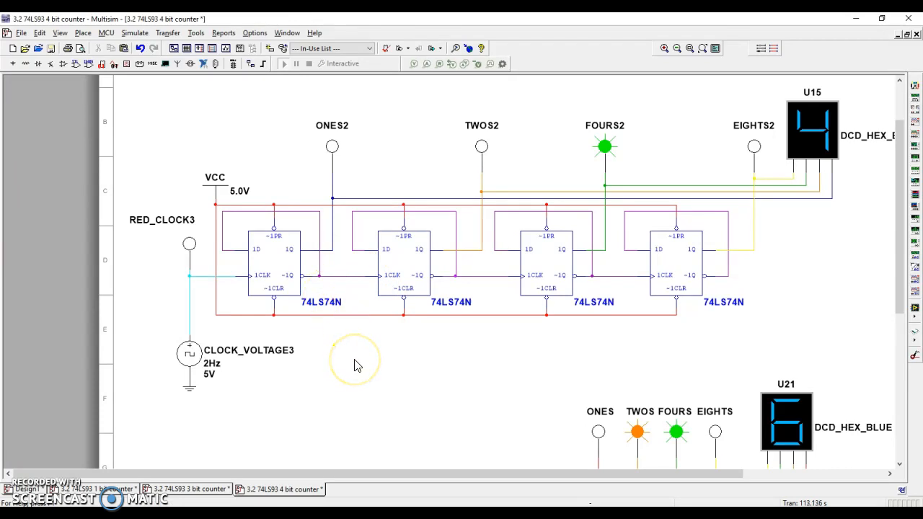
pyautogui.moveTo(289, 281)
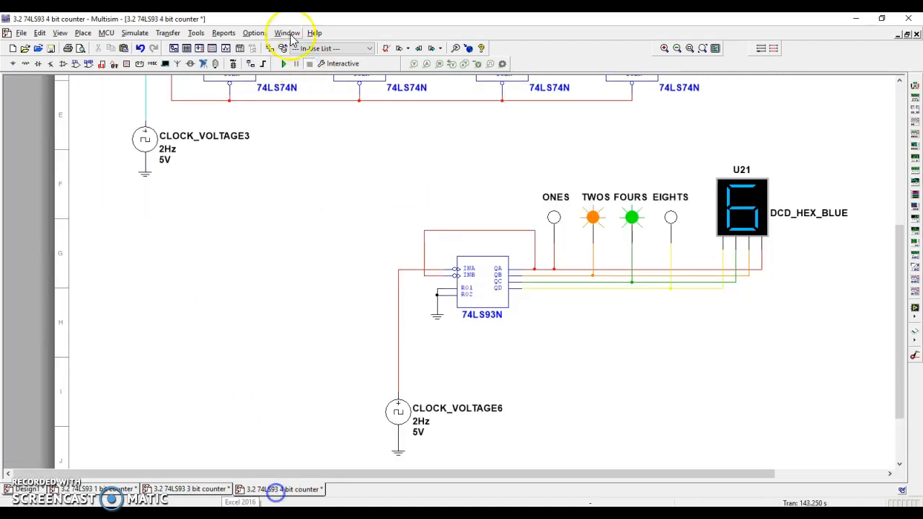
pyautogui.click(282, 64)
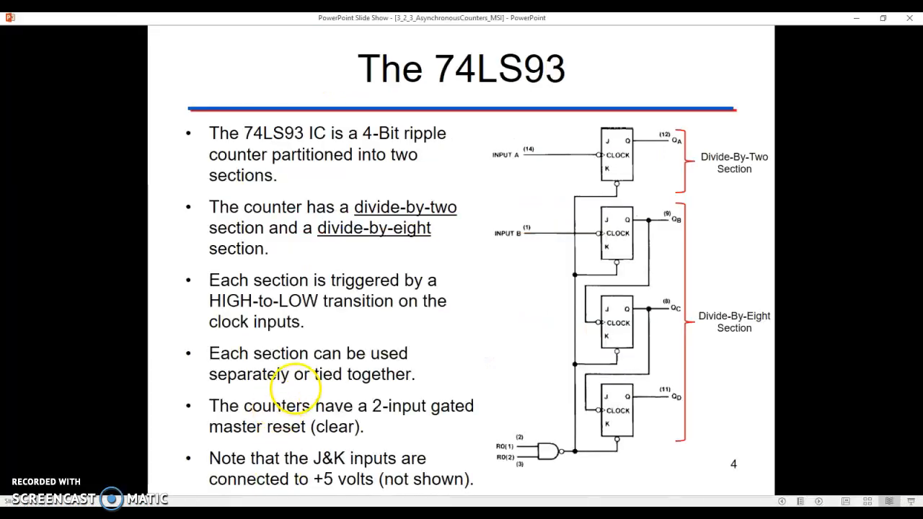
# Advance to the slide showing the 74LS93N as a 4-bit counter with A's output tied to B's clock
pyautogui.press('right')
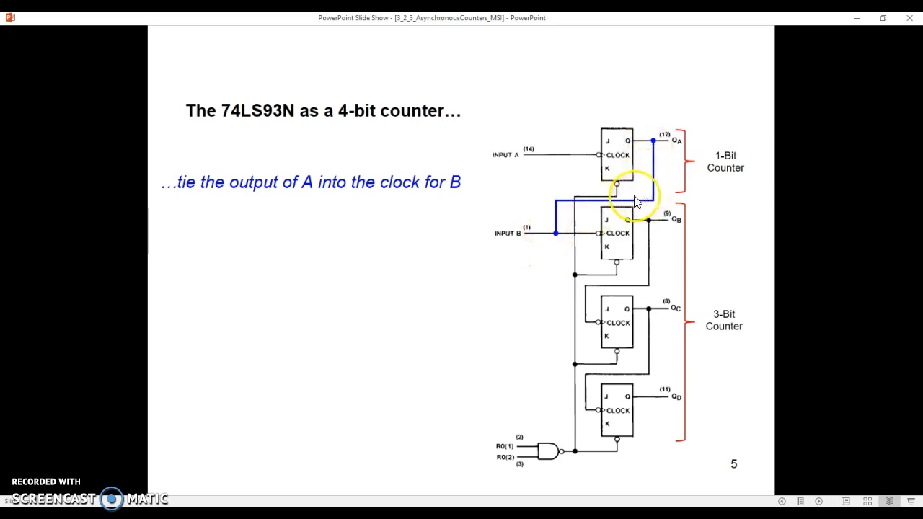
pyautogui.moveTo(608, 421)
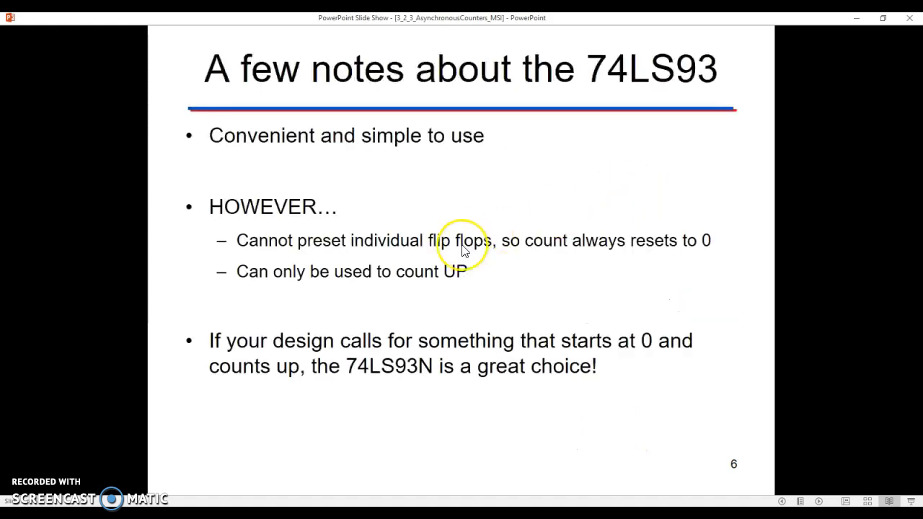
pyautogui.moveTo(94, 332)
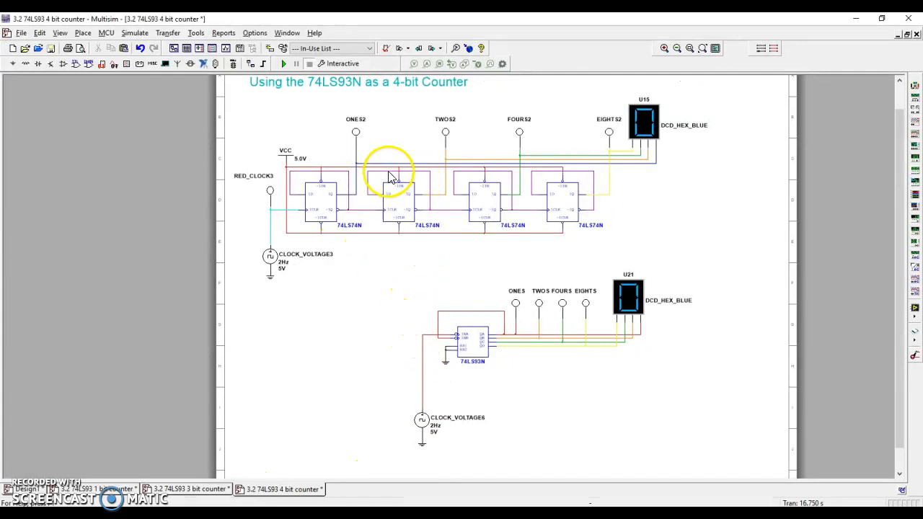
pyautogui.moveTo(540, 302)
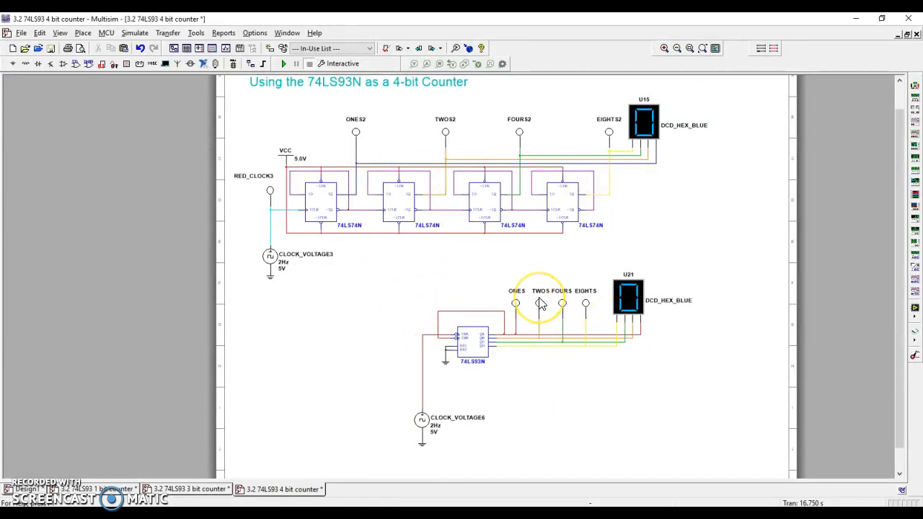